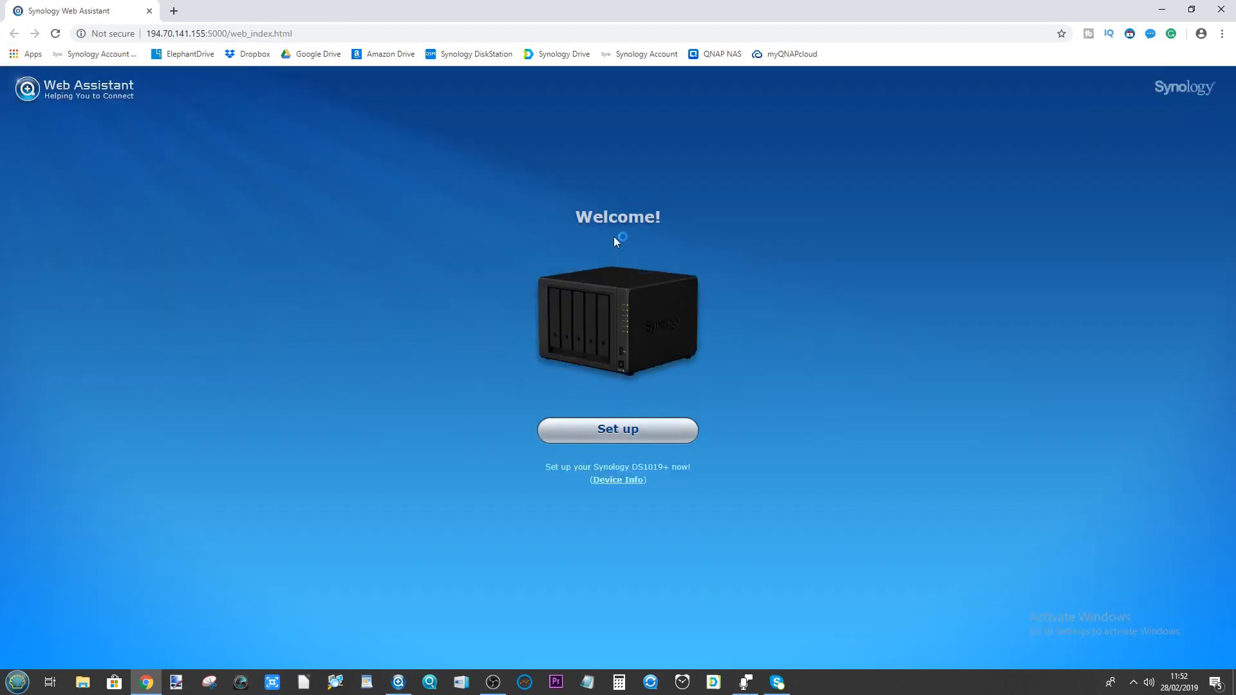
# - Start the DS1019+ setup from the Welcome page and reach the Install DSM page
pyautogui.click(617, 430)
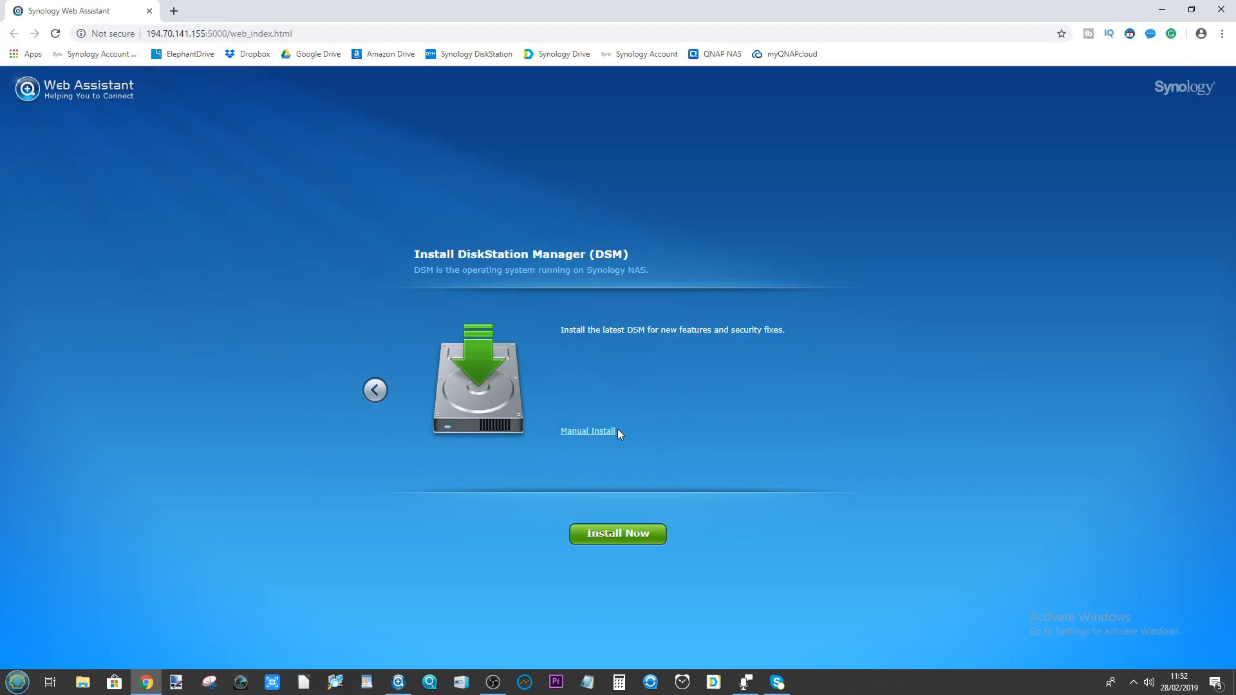
pyautogui.moveTo(375, 390)
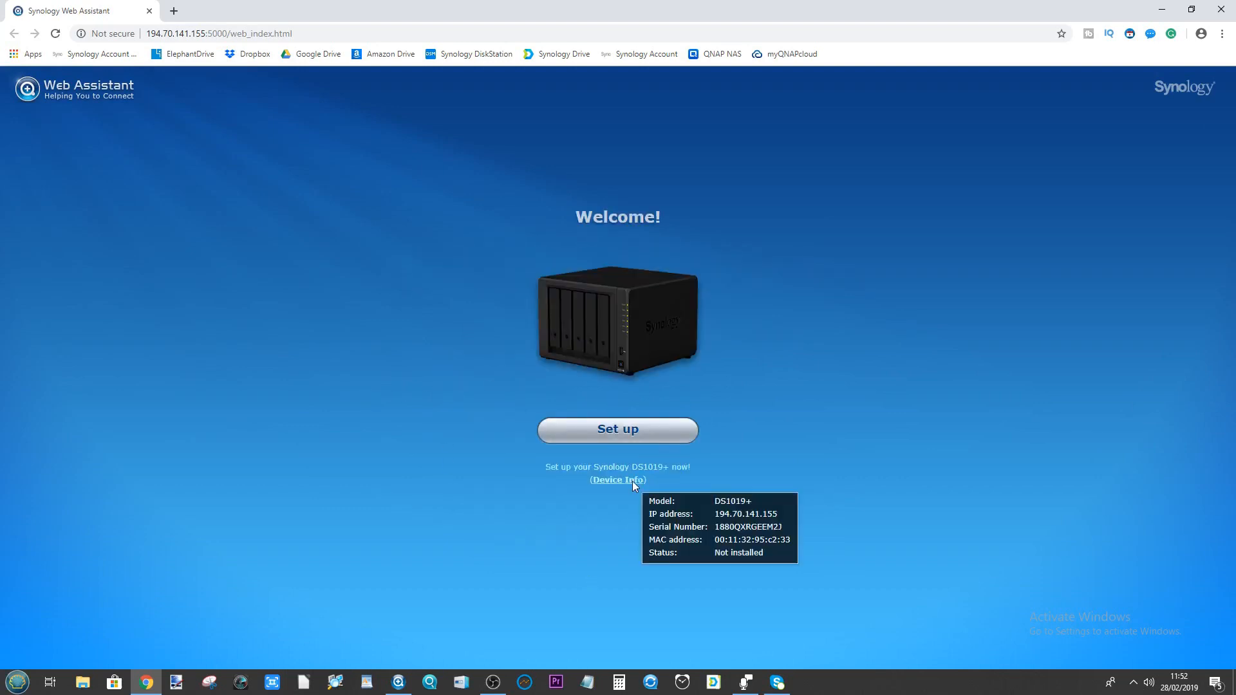
pyautogui.click(616, 430)
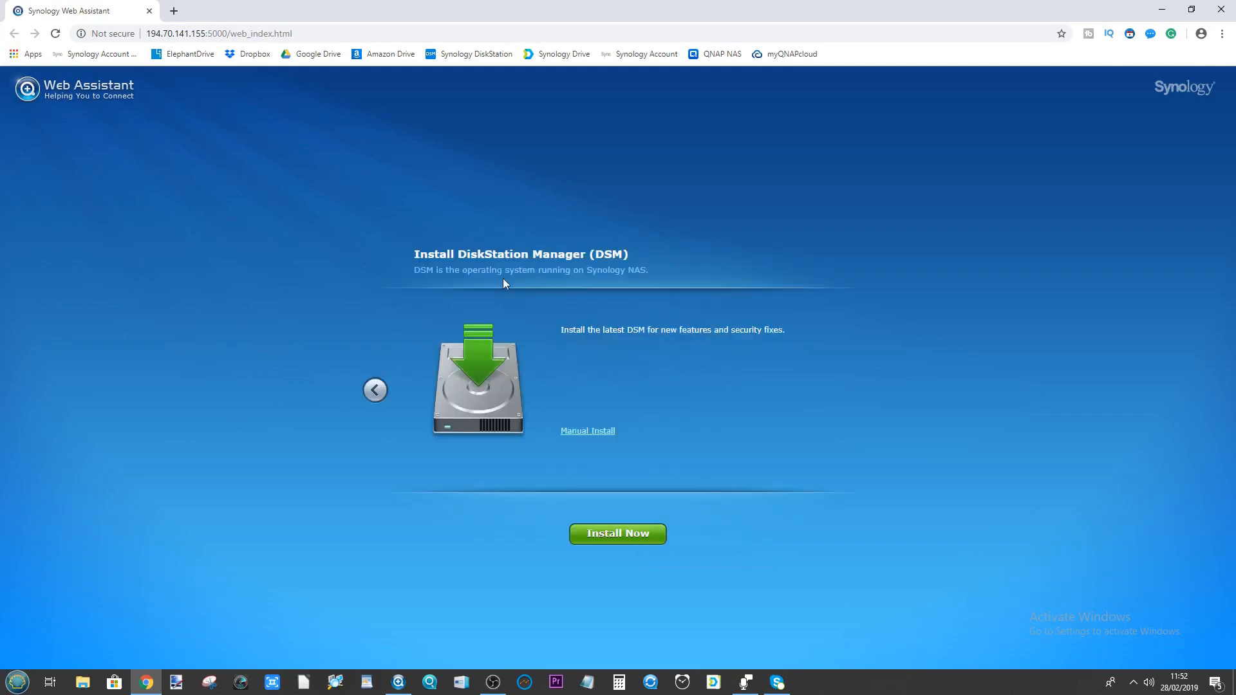
# - Install the latest DSM, acknowledging that all data on hard disks 1 to 5 will be erased
pyautogui.click(617, 533)
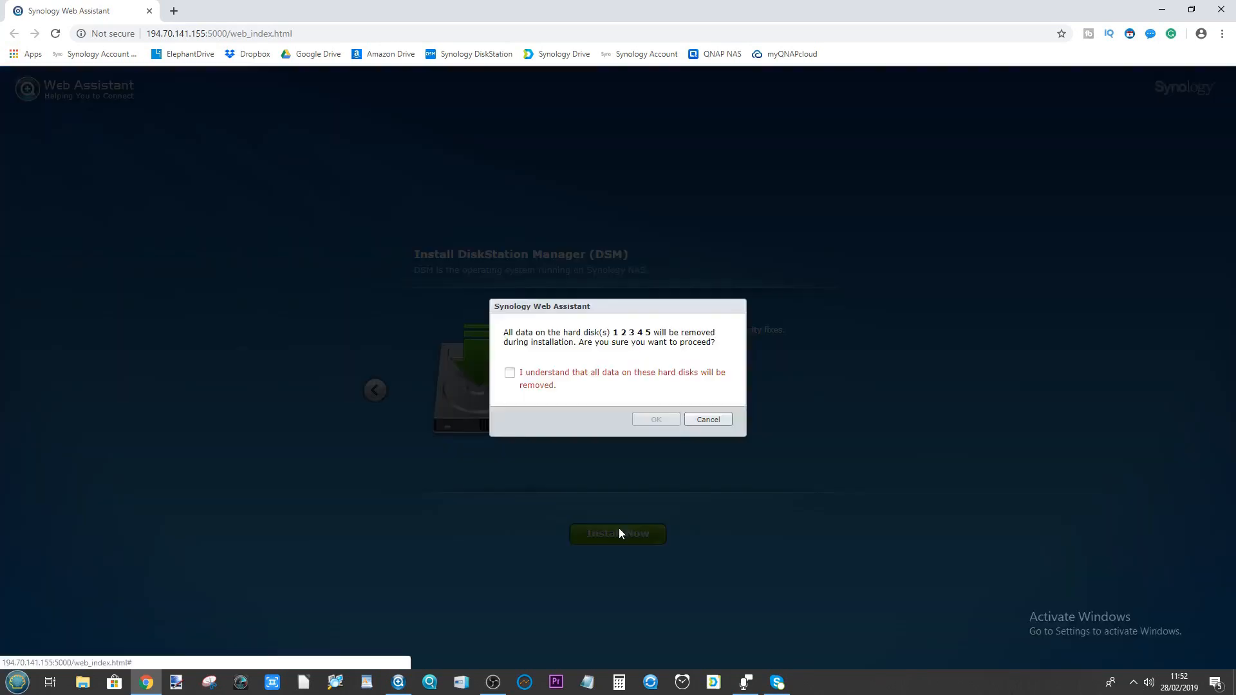
pyautogui.click(510, 372)
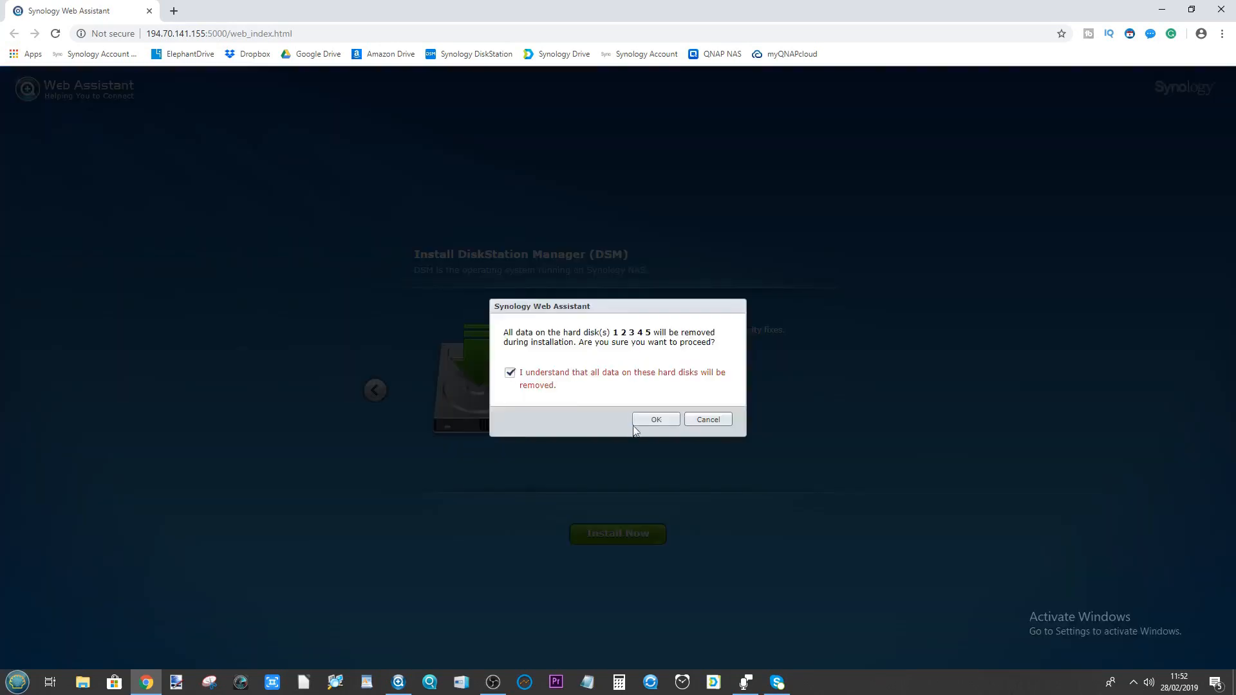
pyautogui.click(656, 418)
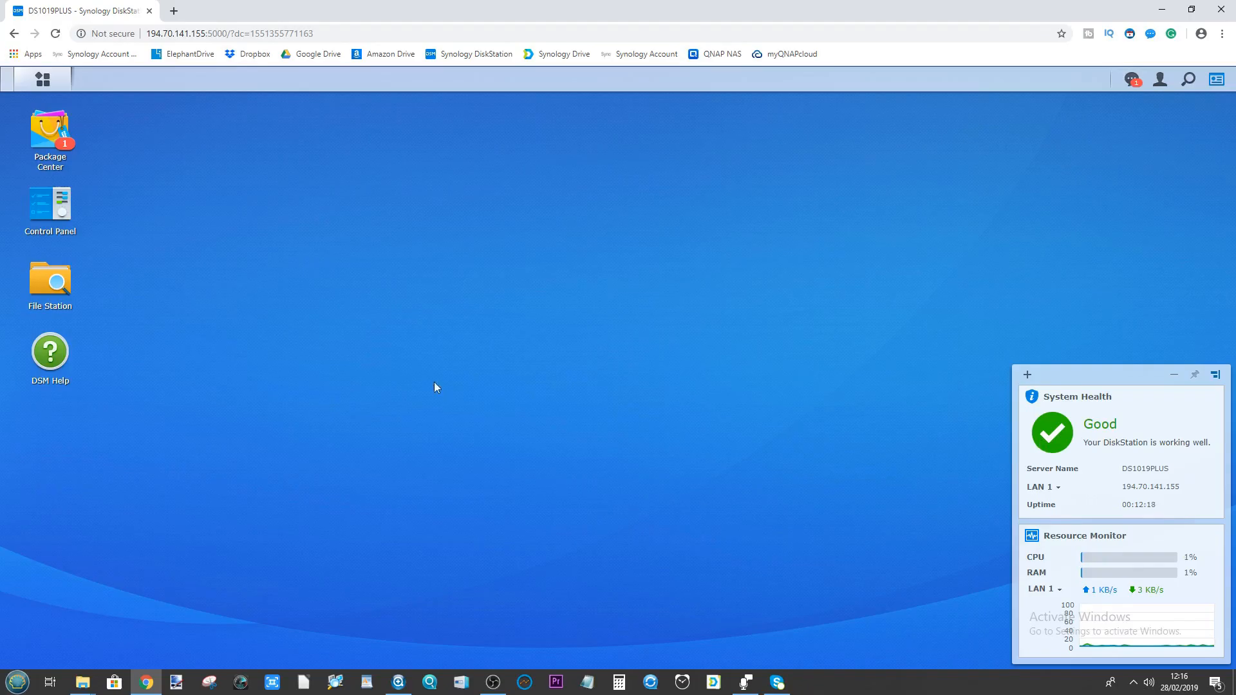
pyautogui.moveTo(37, 119)
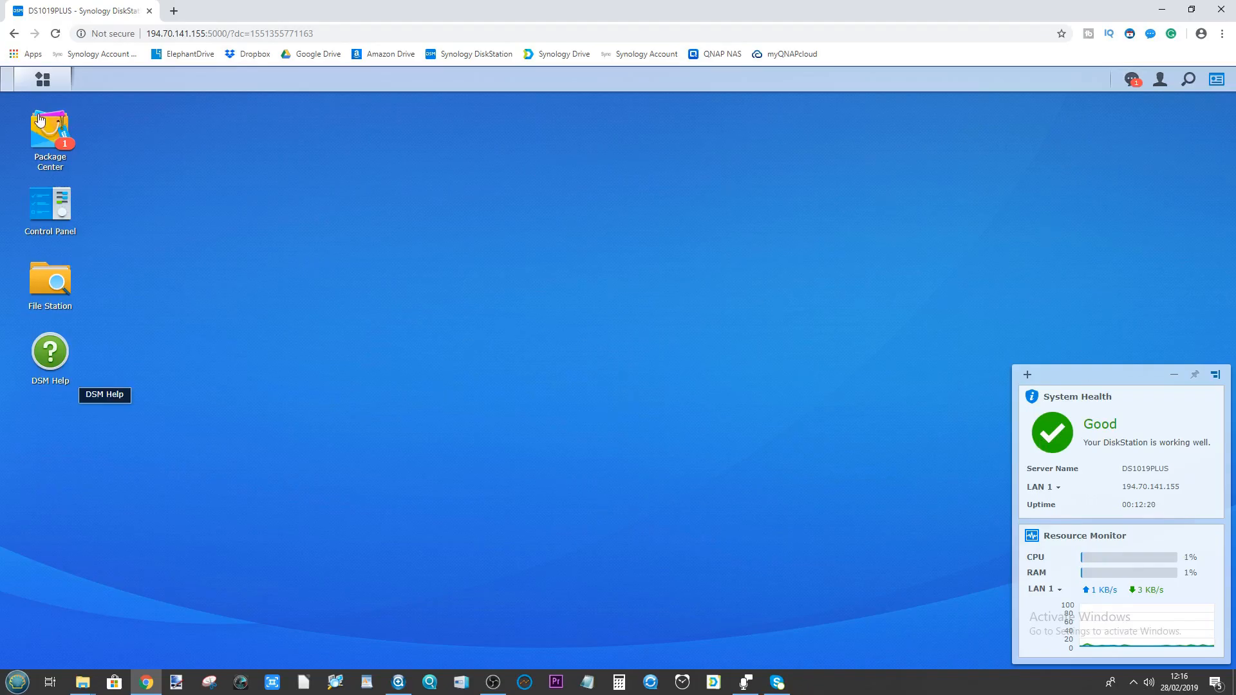
# - View the Control Panel's Update & Restore page showing DSM 6.2.1-23824 Update 6
pyautogui.doubleClick(49, 207)
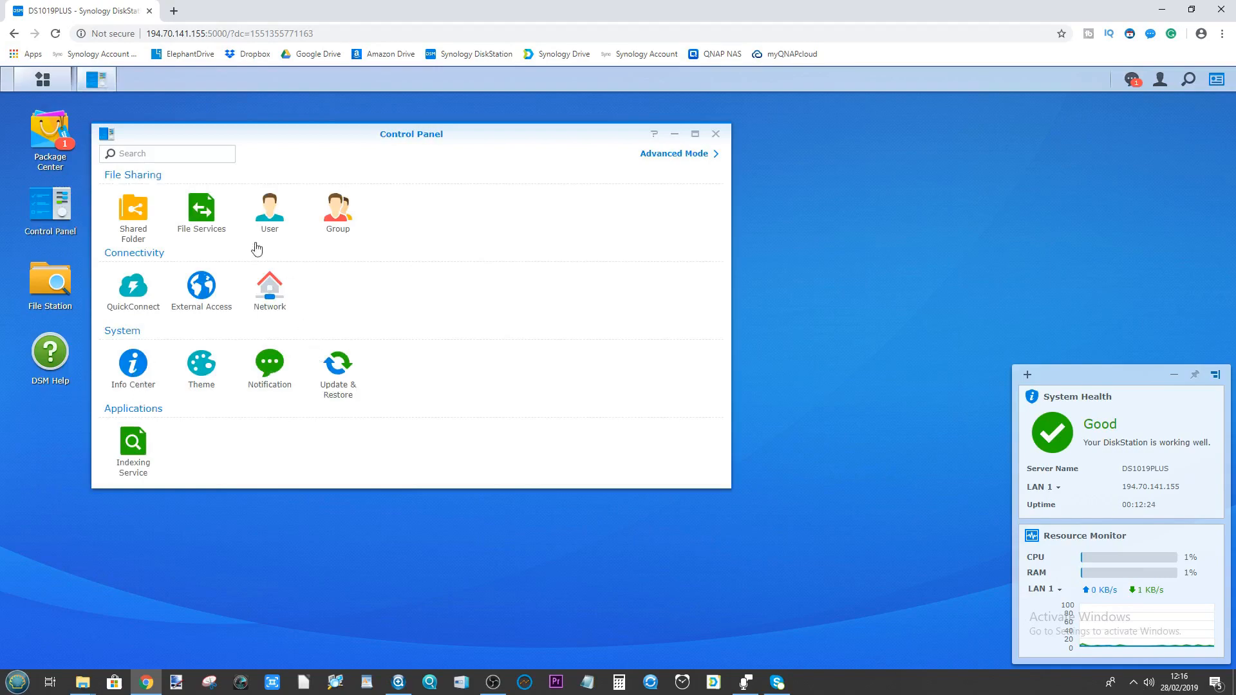
pyautogui.click(335, 366)
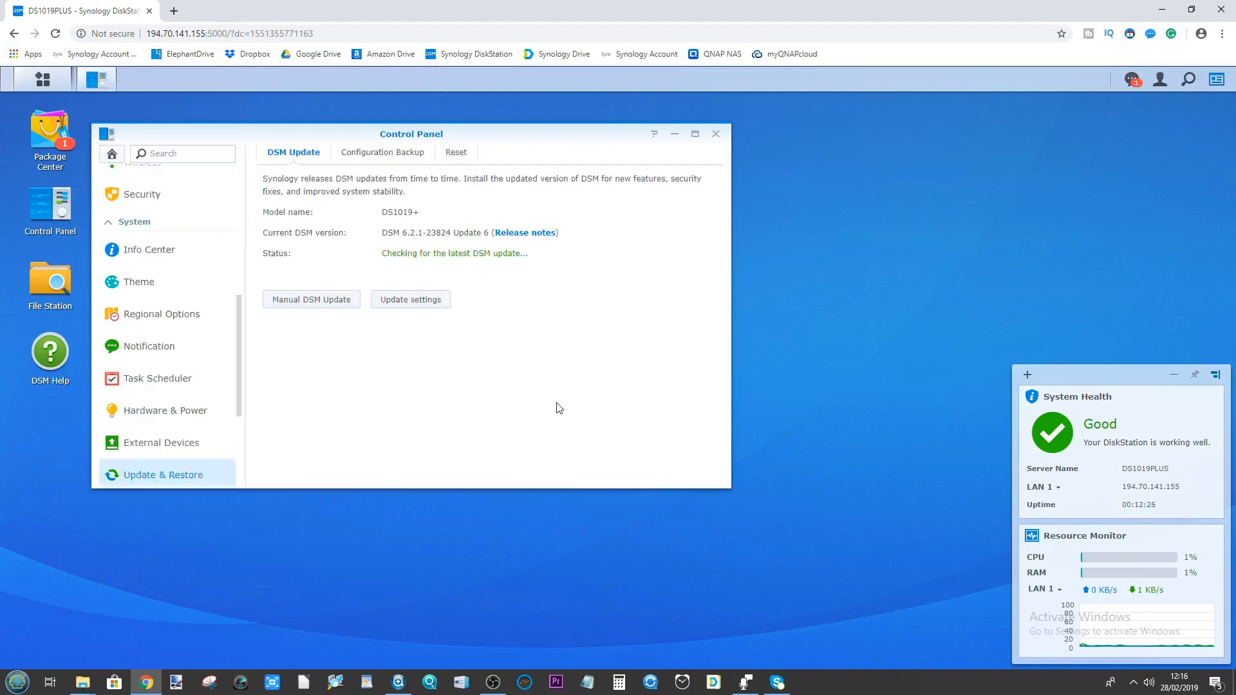
pyautogui.moveTo(422, 310)
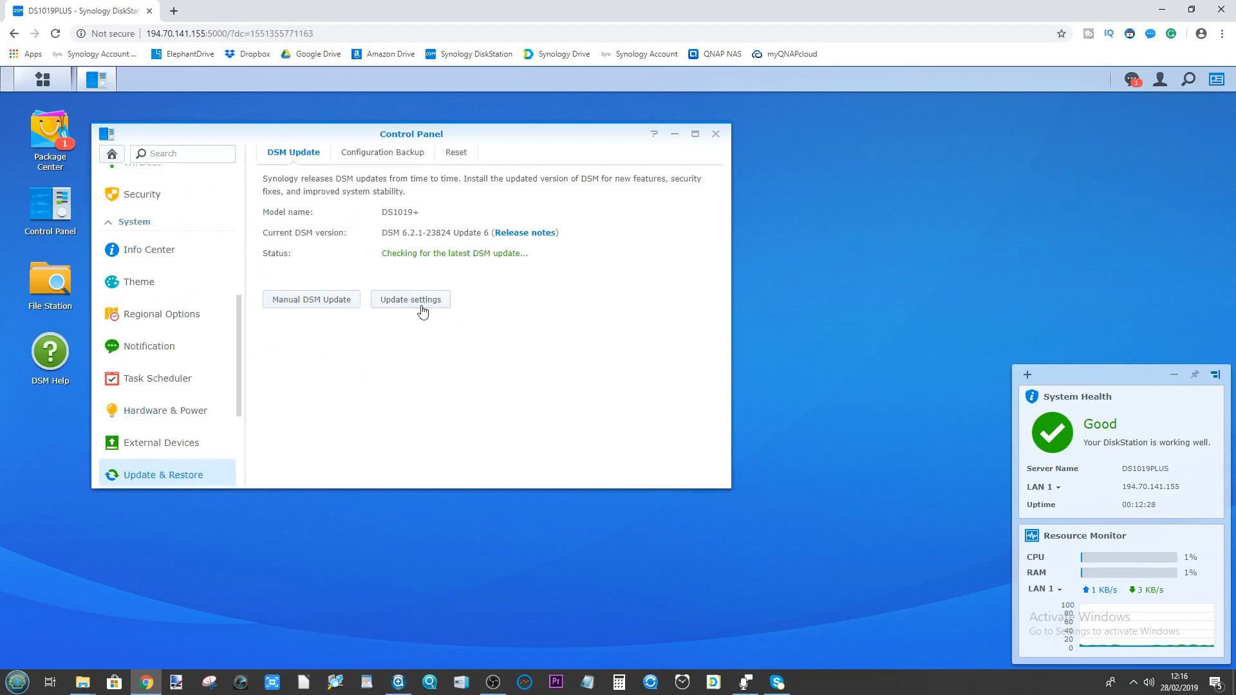
pyautogui.moveTo(432, 282)
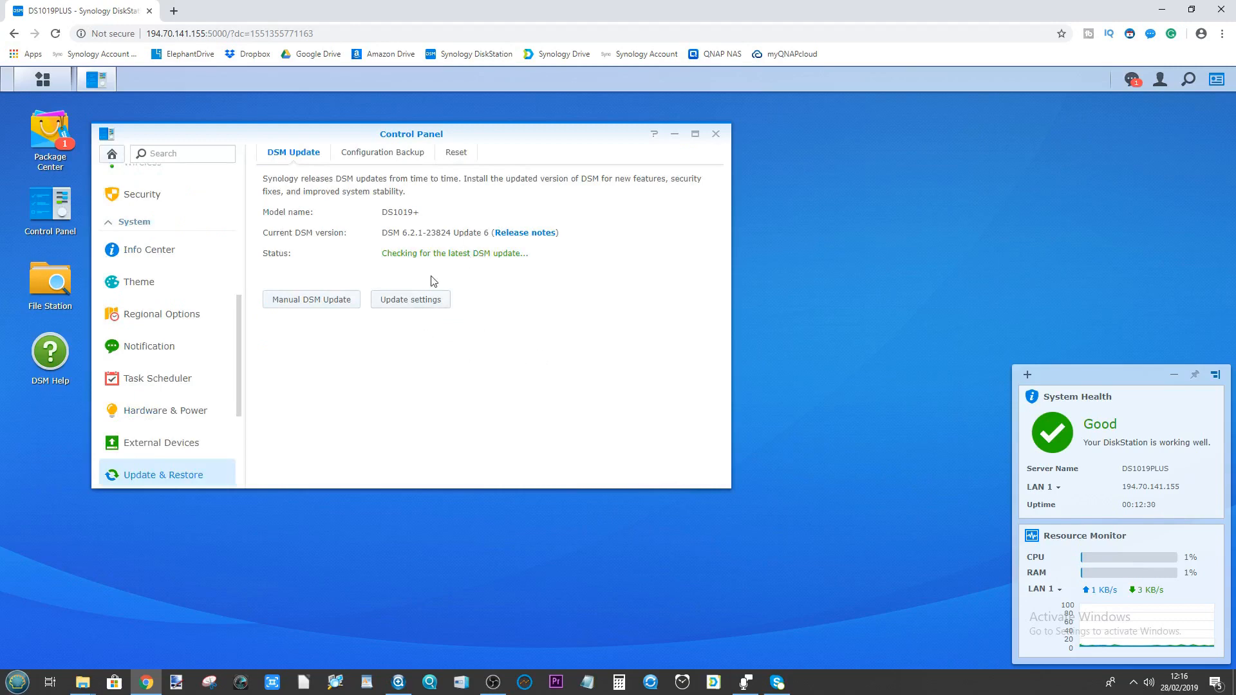
pyautogui.moveTo(409, 279)
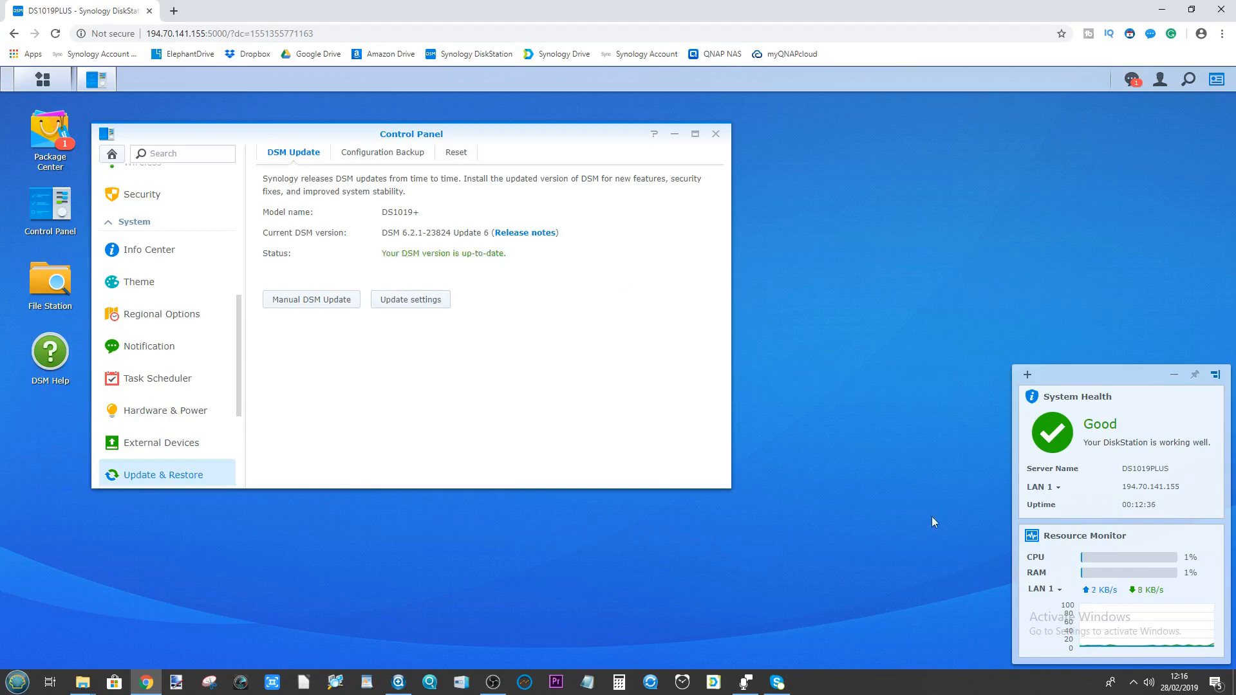
pyautogui.moveTo(953, 513)
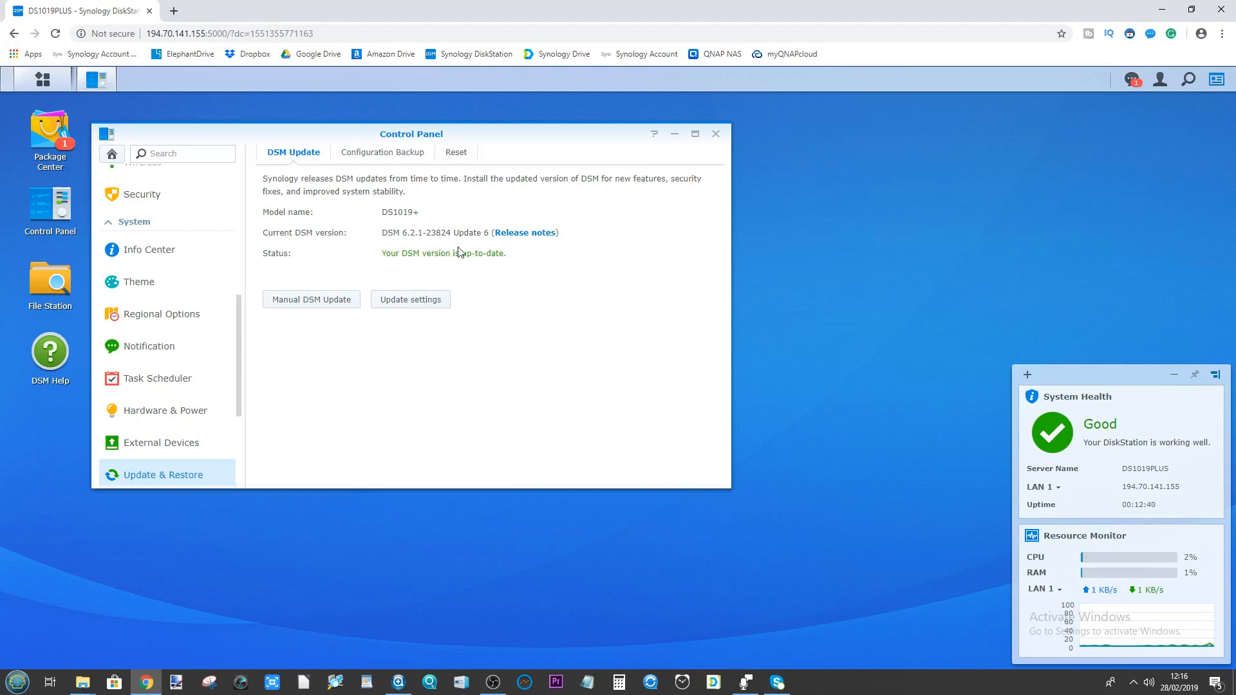
pyautogui.moveTo(725, 132)
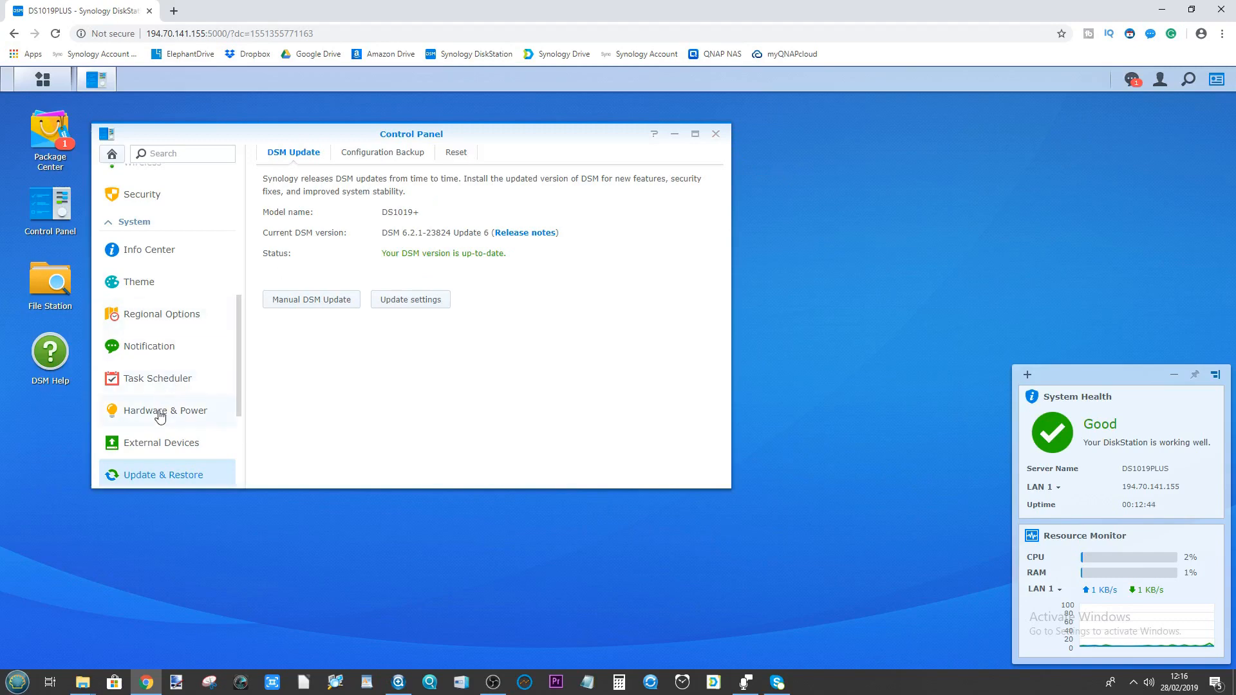
# - View Info Center's General information reporting 16 GB total physical memory
pyautogui.click(166, 409)
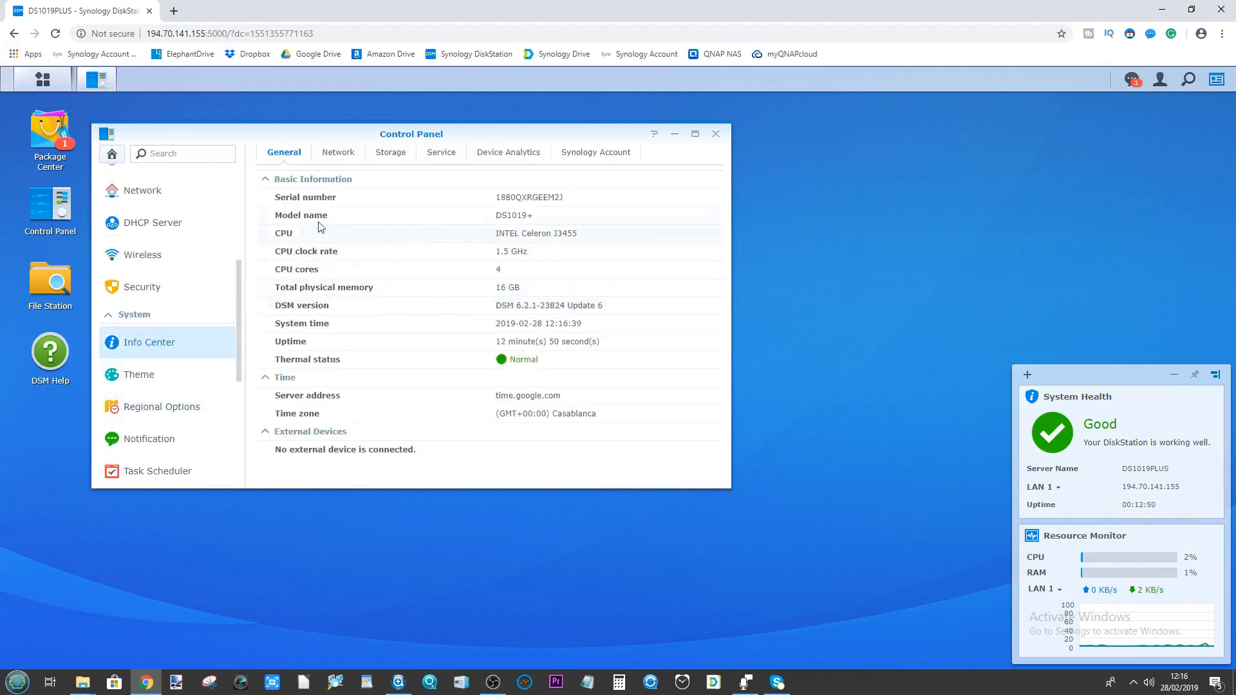
pyautogui.moveTo(507, 287)
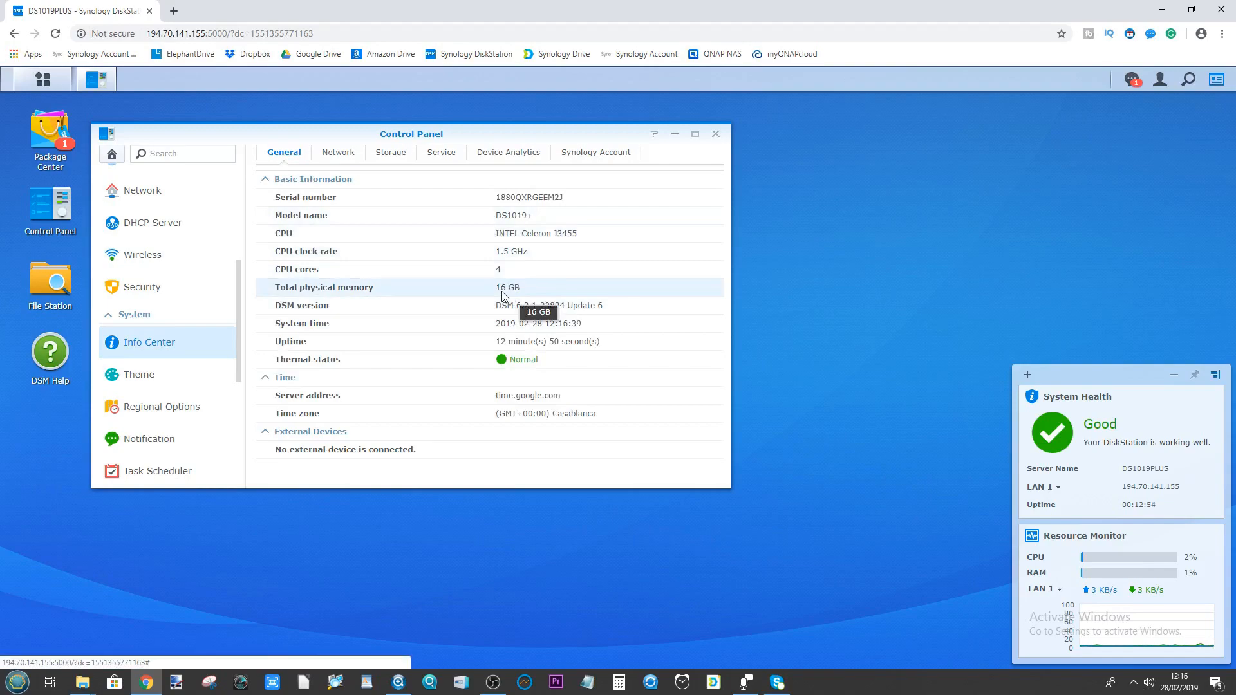
pyautogui.click(714, 133)
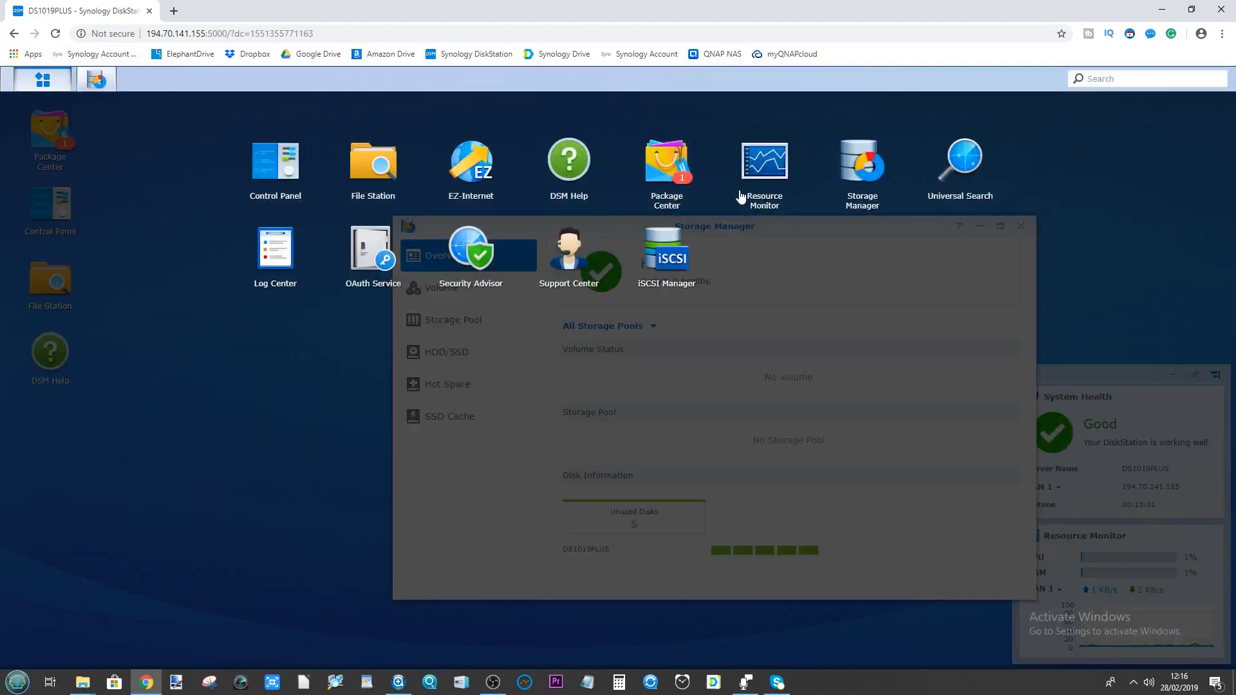
# - Launch Resource Monitor from the Main Menu to load its performance overview
pyautogui.click(761, 162)
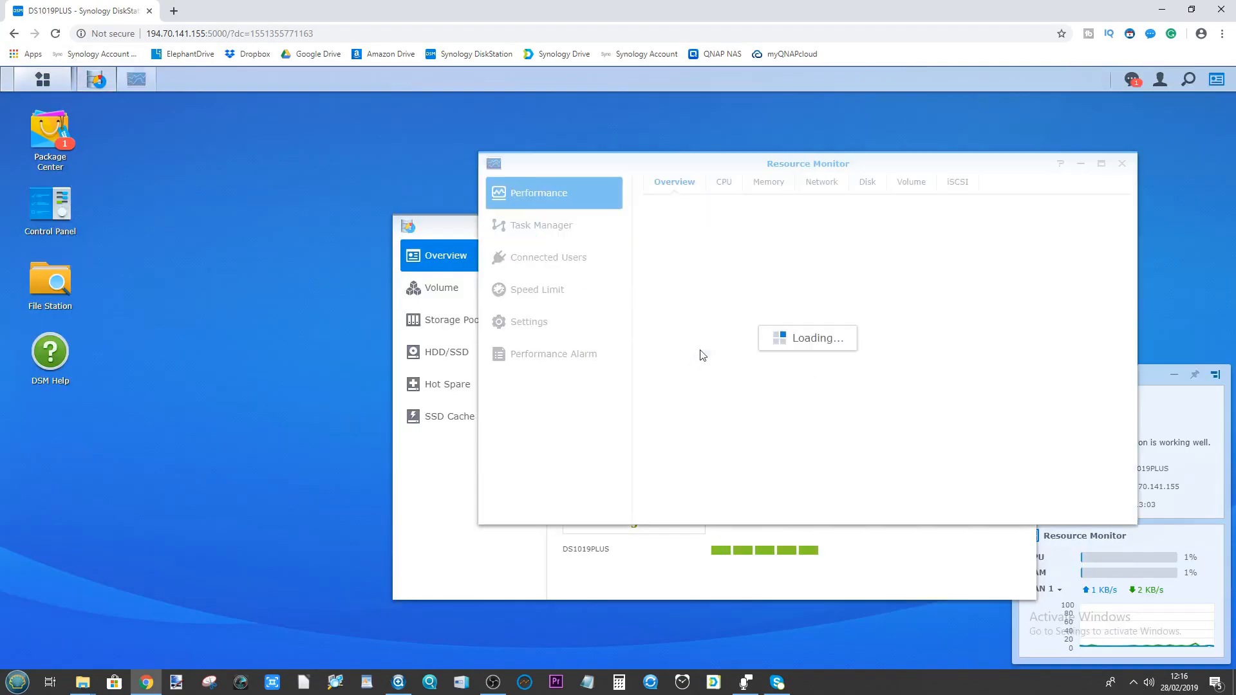